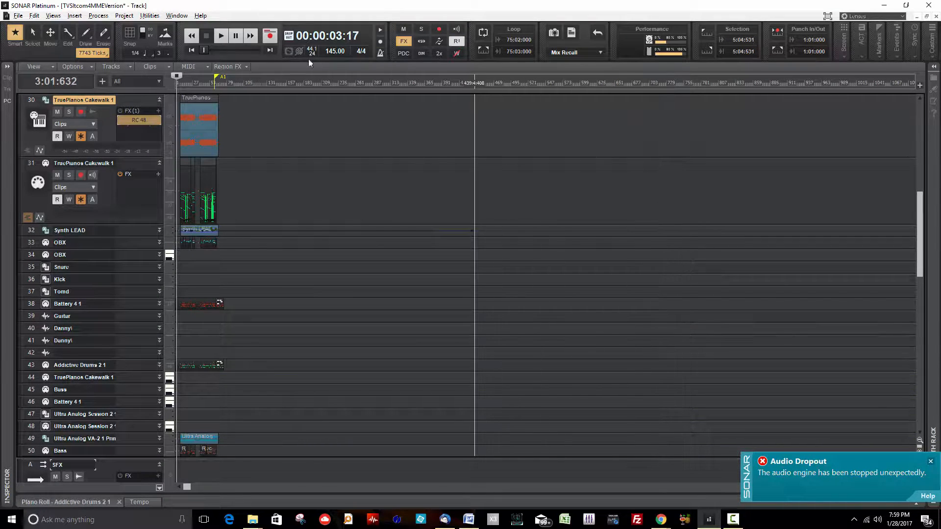
Tile the TVSitcom430 and TVSitcom4MMEVersion projects side by side via Window > Tile in Columns
left_click(177, 15)
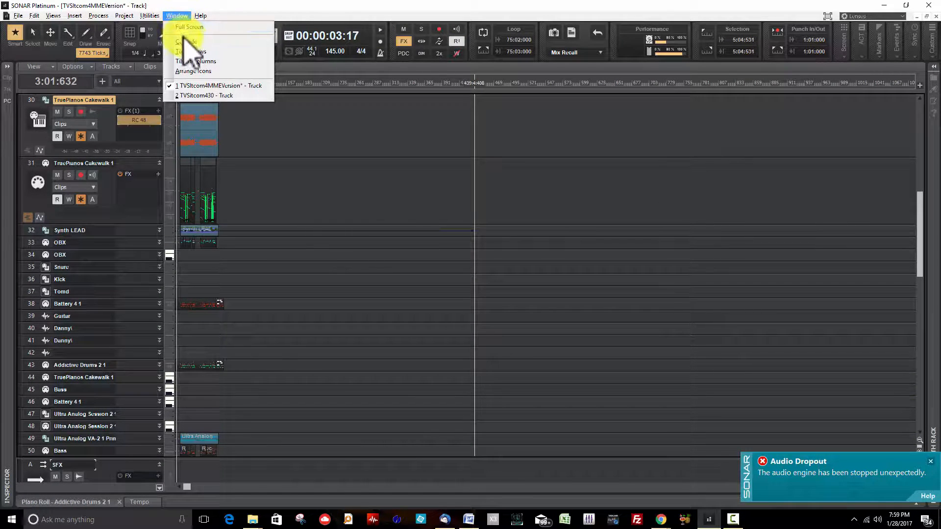
left_click(192, 51)
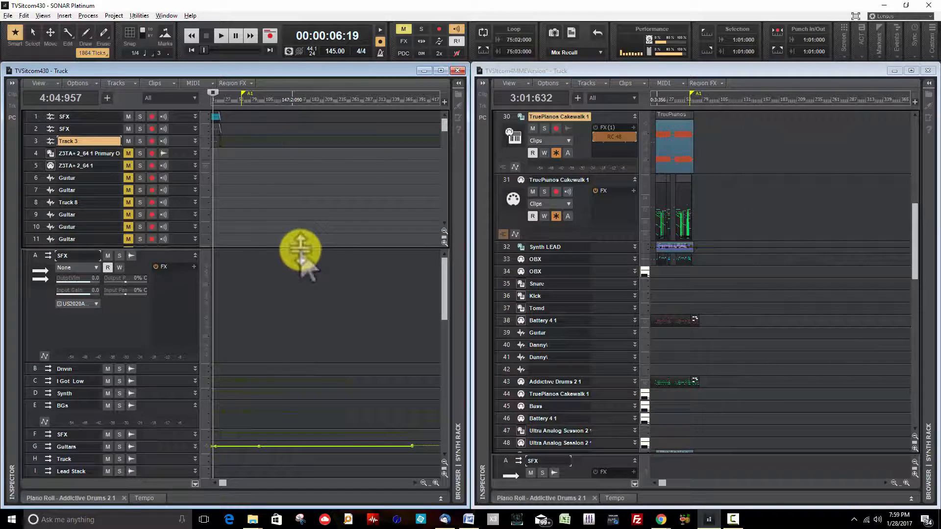
Drag the TruePianos Cakewalk 1 piano tracks with their effect into TVSitcom430 as tracks 75–76
scroll("down", 3)
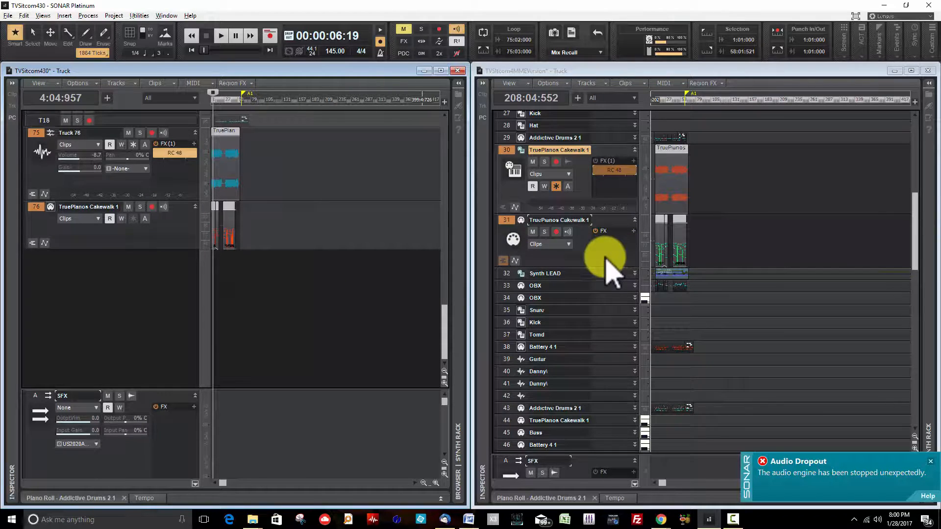
Drag the Bass, Ultra Analog VA-2 and Z3TA+ 2 synth tracks into TVSitcom430 as tracks 77–84
scroll("down", 3)
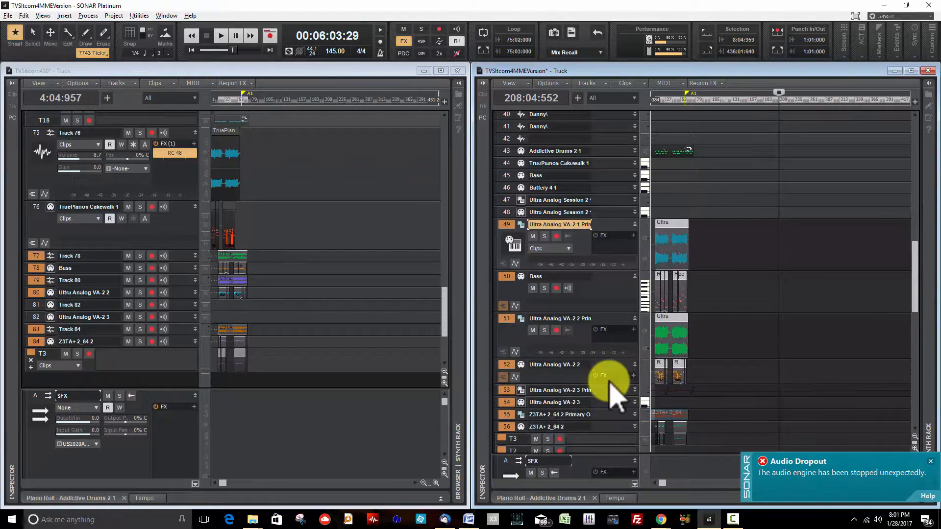
scroll("down", 3)
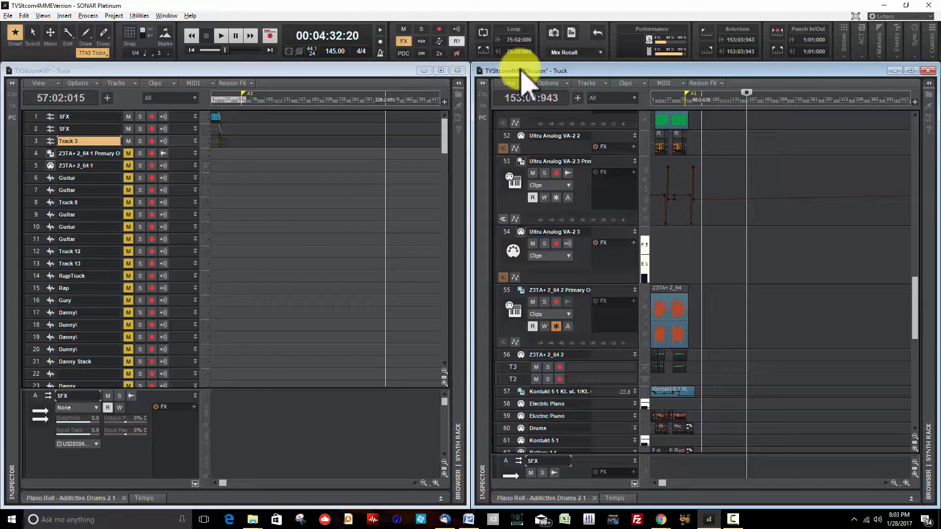
left_click(6, 16)
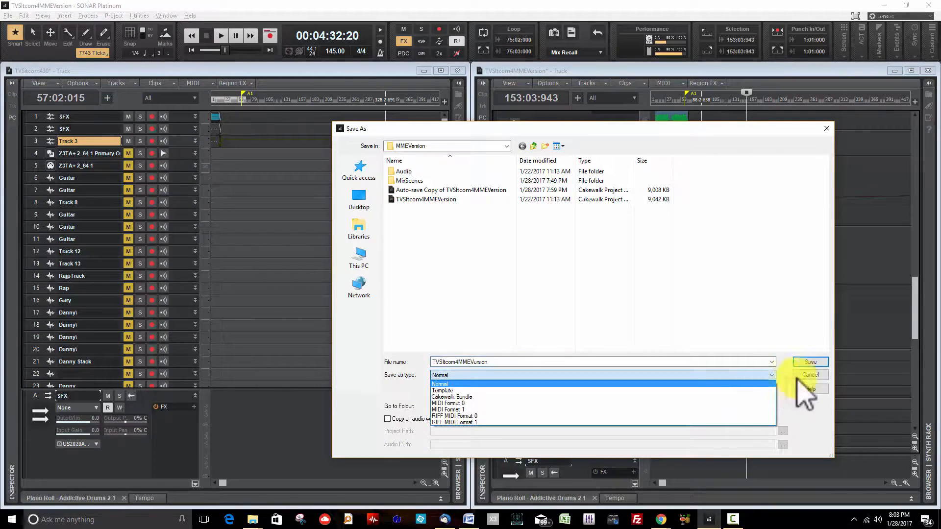
mouse_move(610, 390)
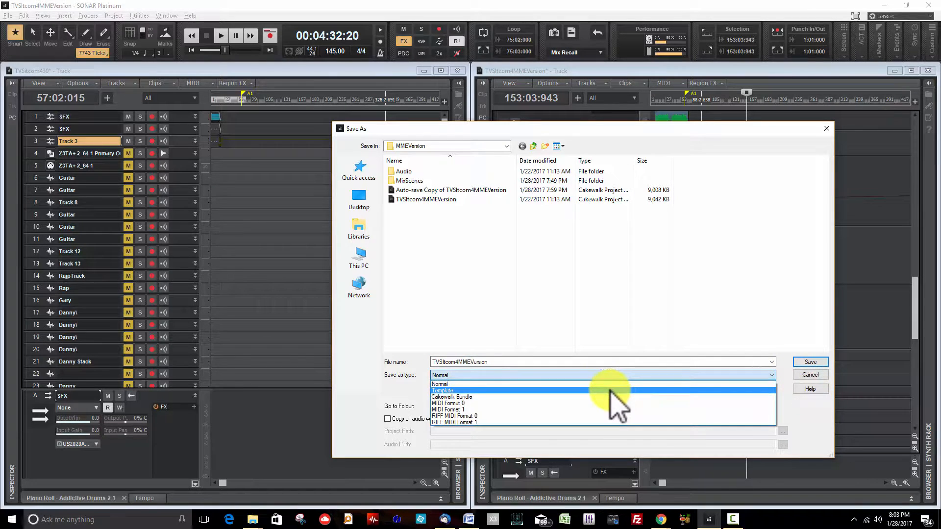
left_click(810, 375)
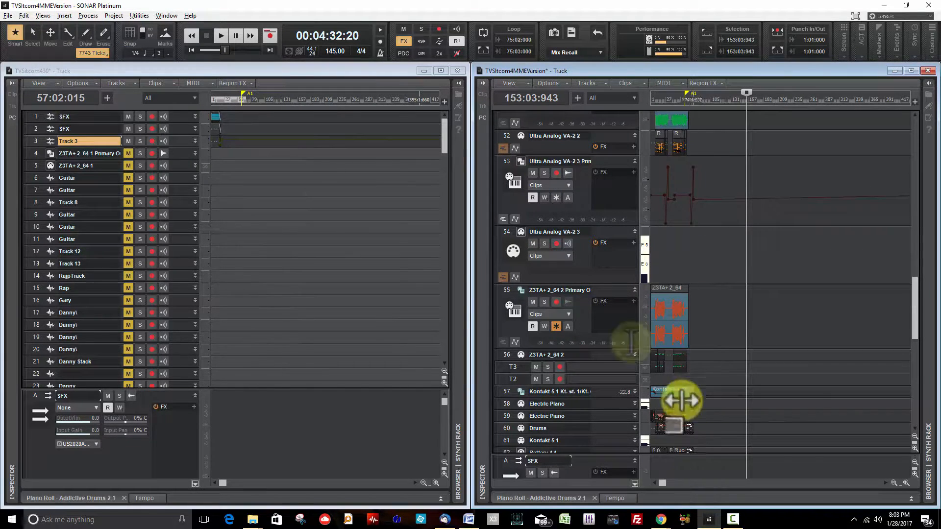
mouse_move(600, 292)
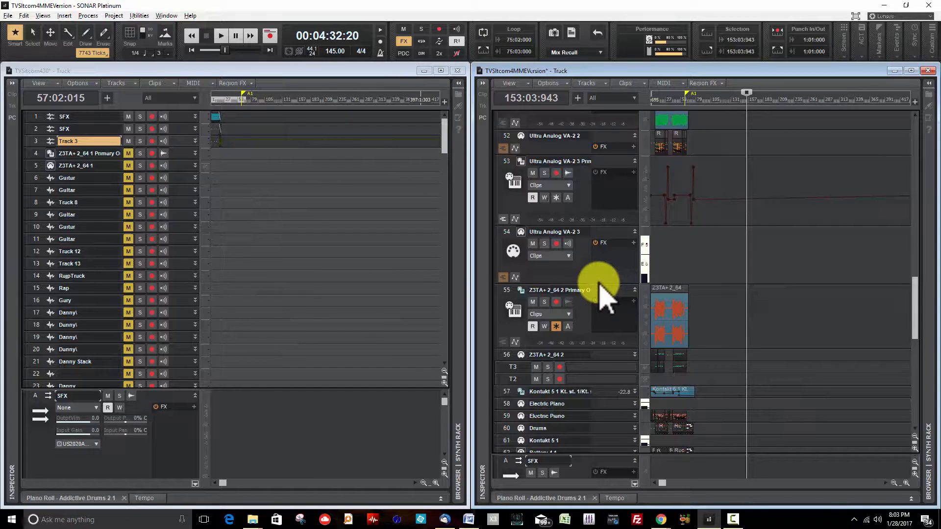